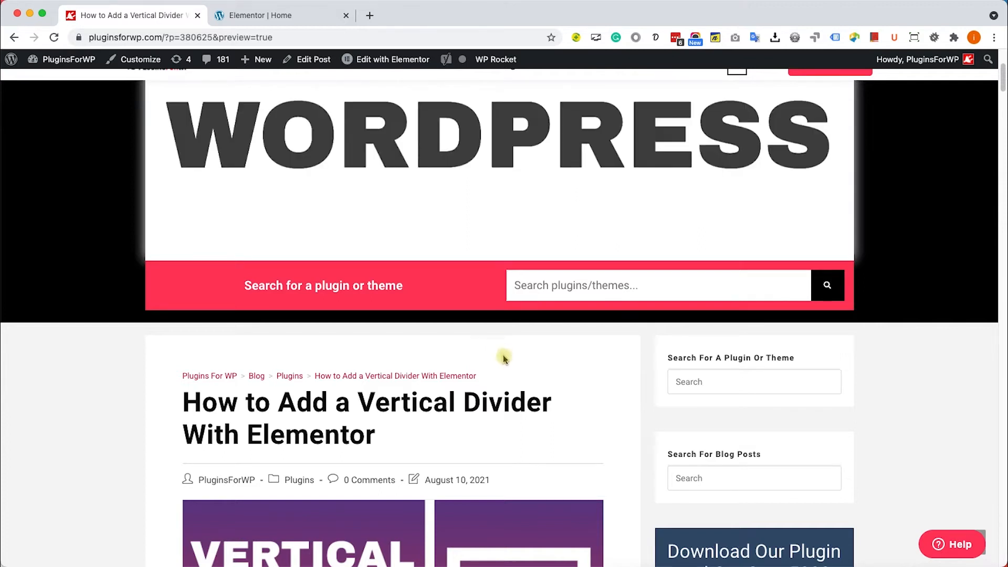
# In the Elementor editor, place a Divider widget in the empty middle column.
pyautogui.doubleClick(316, 434)
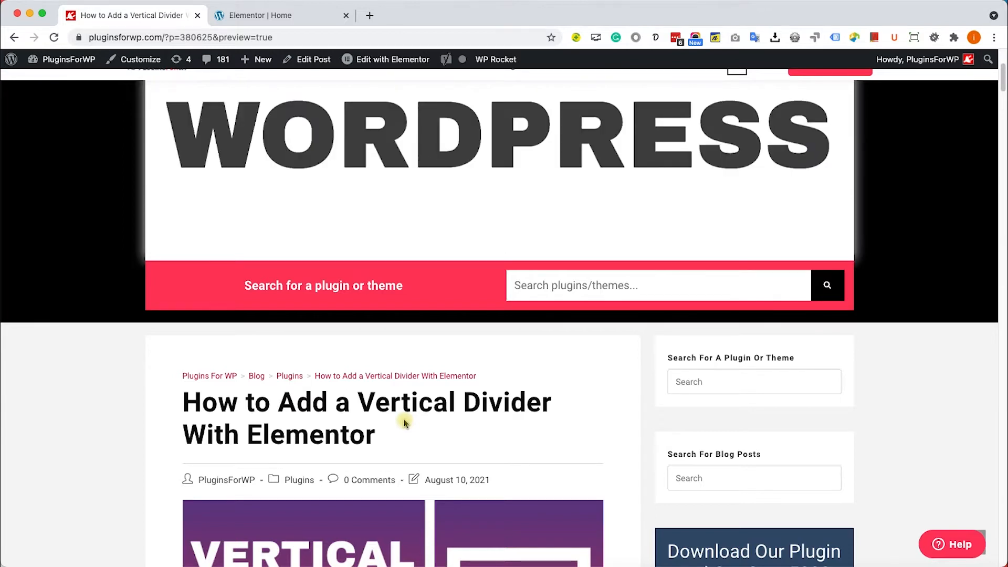
pyautogui.click(280, 15)
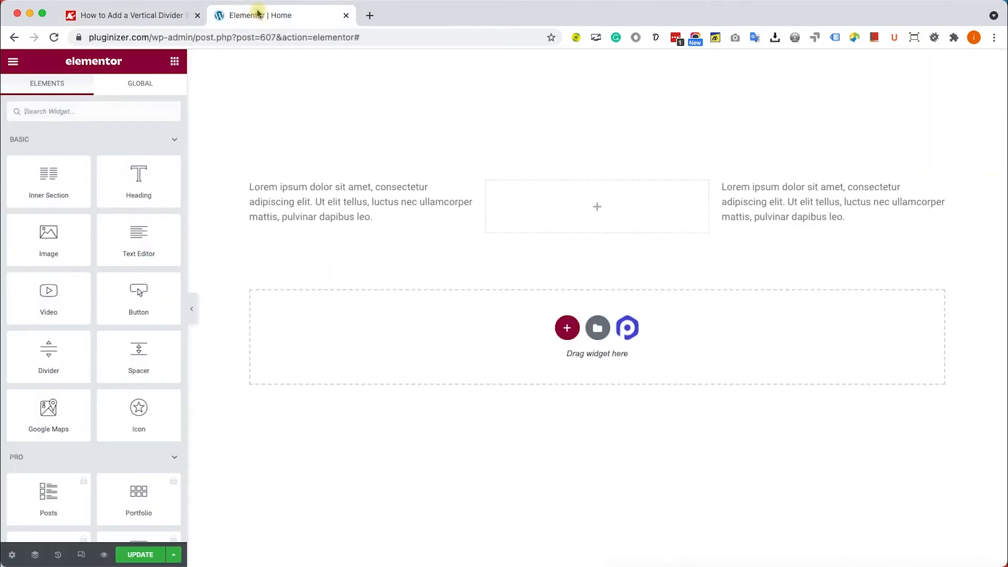
pyautogui.click(360, 201)
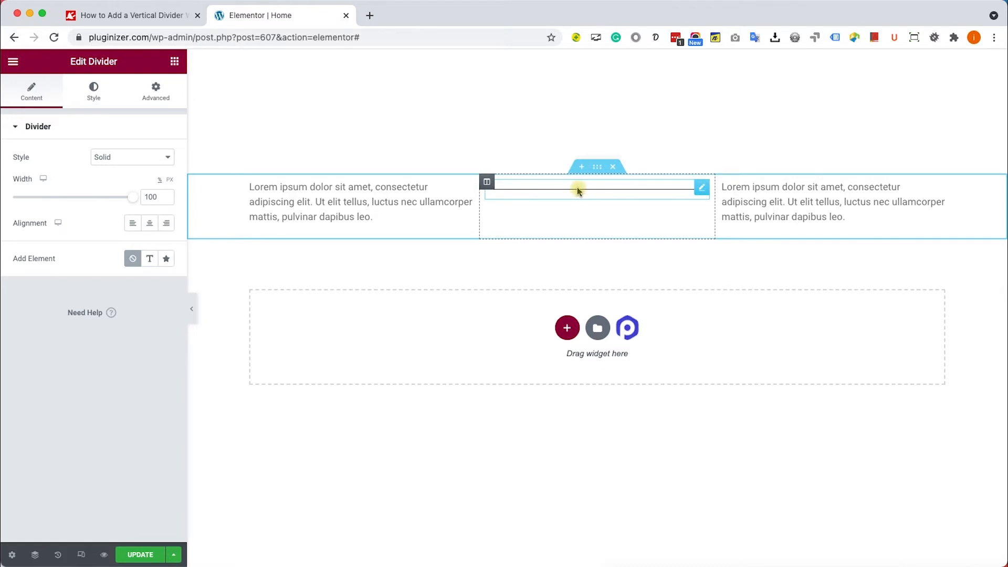
# Give the divider CSS class 'vertical', update the page, and collapse the Custom CSS panel.
pyautogui.click(155, 91)
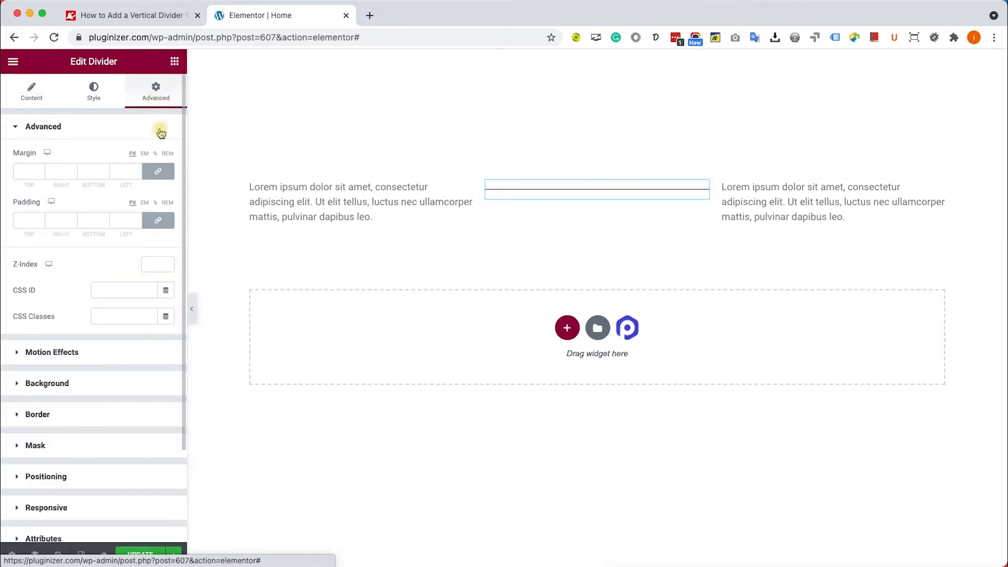
pyautogui.click(124, 315)
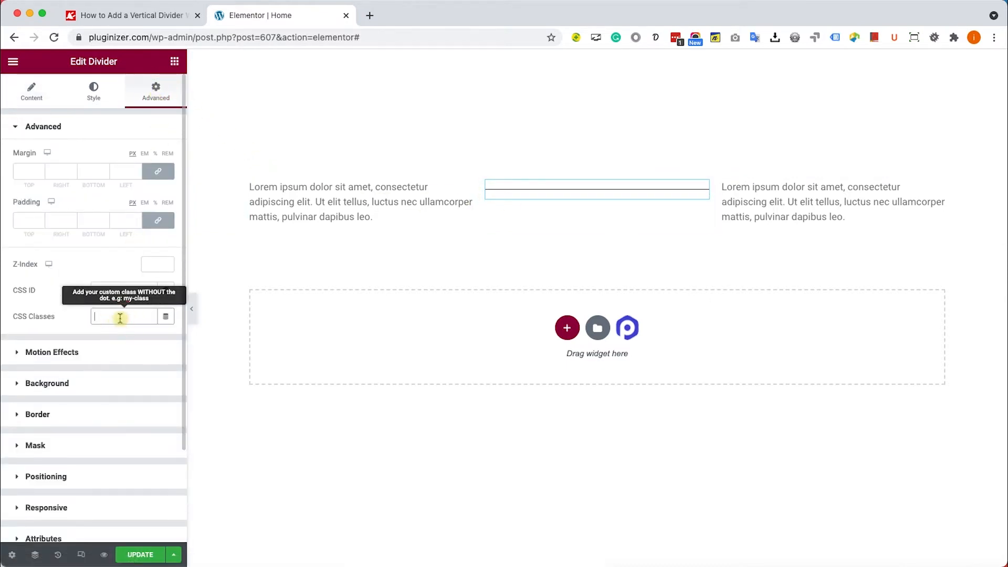
pyautogui.write('vertical')
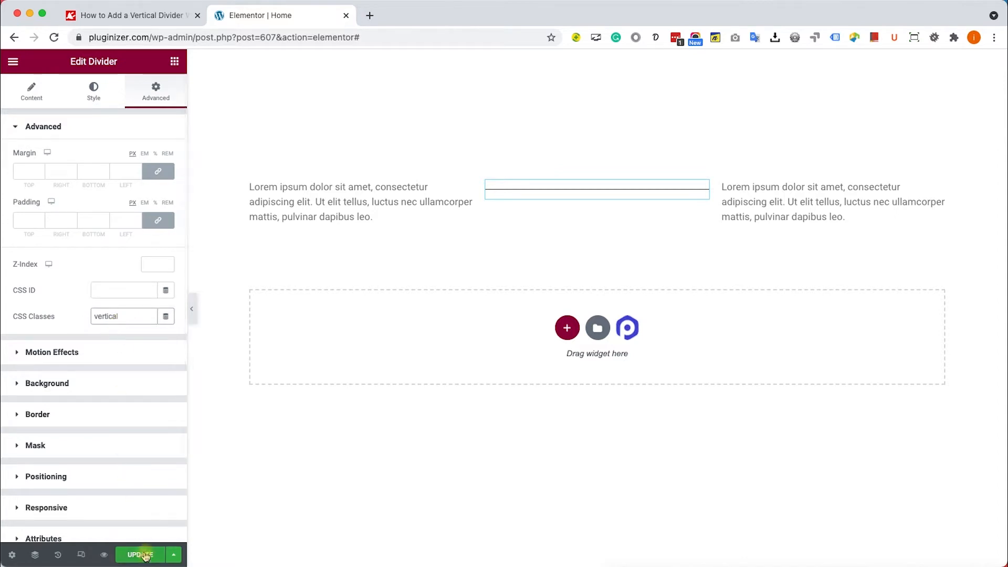
pyautogui.click(139, 555)
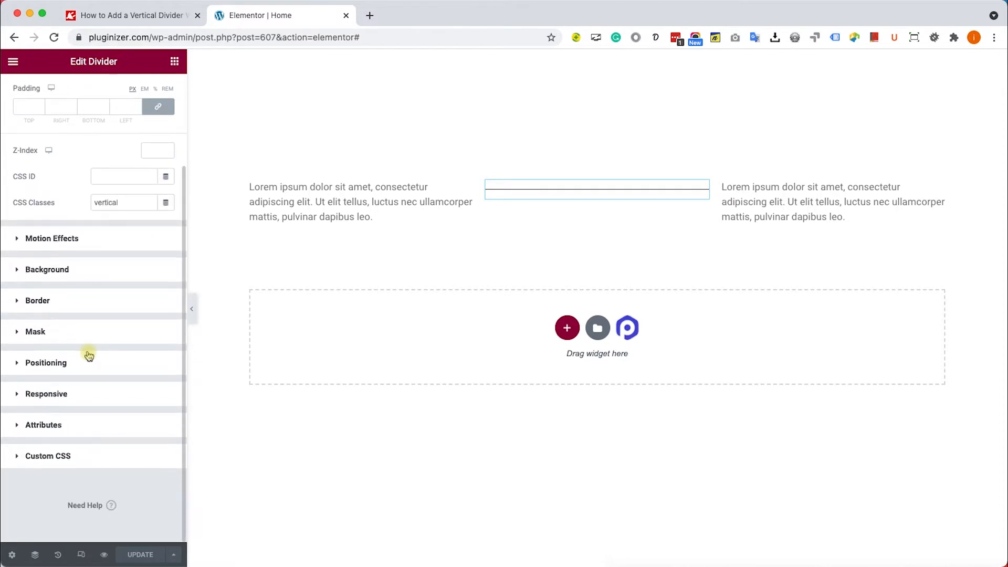
pyautogui.click(48, 456)
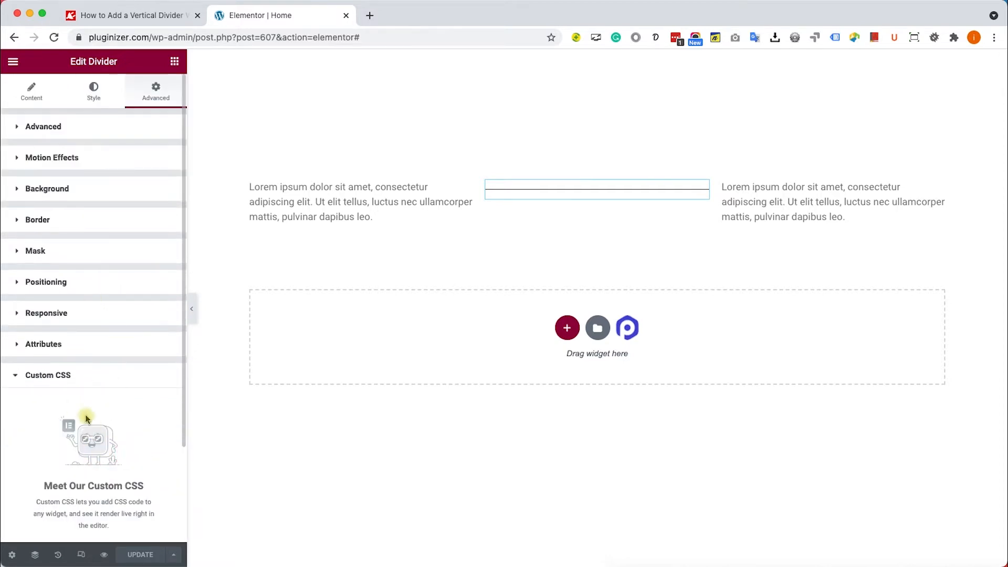
pyautogui.click(48, 375)
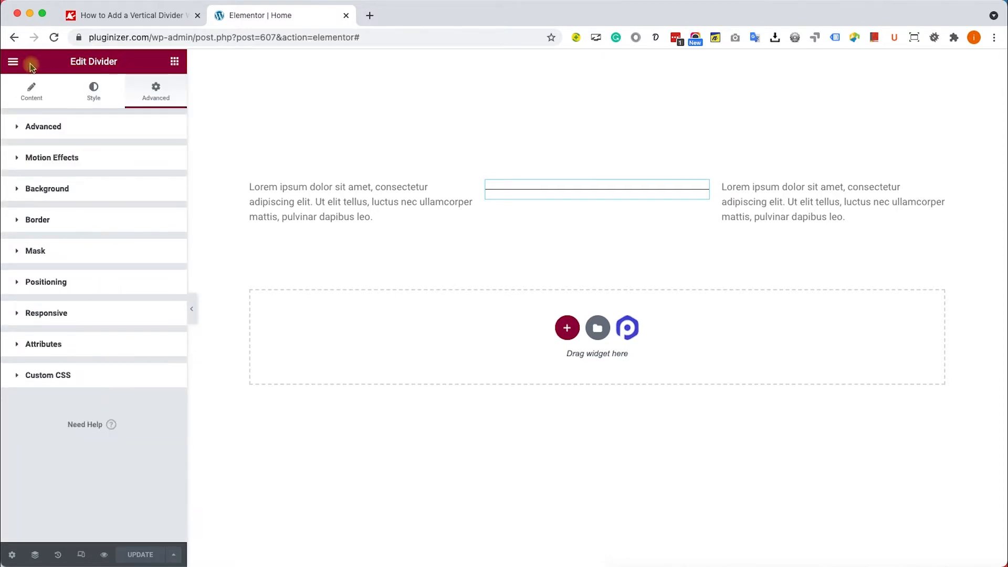
# Open the site Customizer from the page view and copy the tutorial's .vertical rotate(90deg) rule.
pyautogui.click(13, 61)
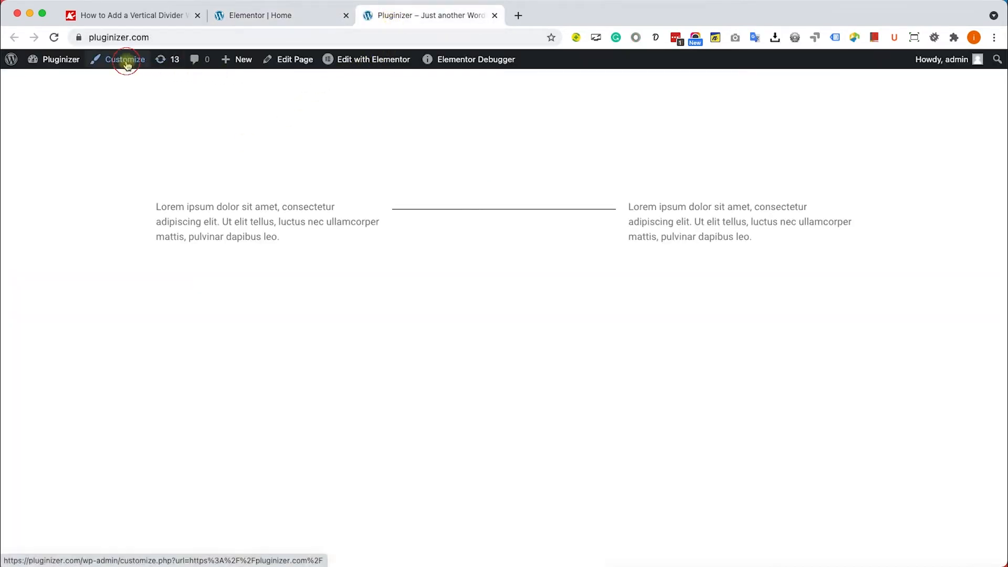
pyautogui.click(125, 60)
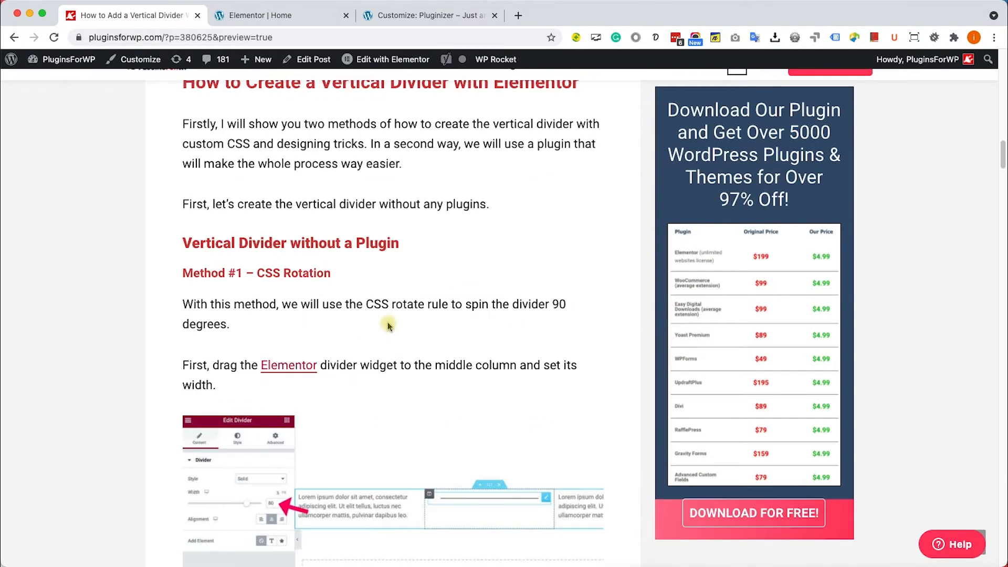
pyautogui.scroll(-3)
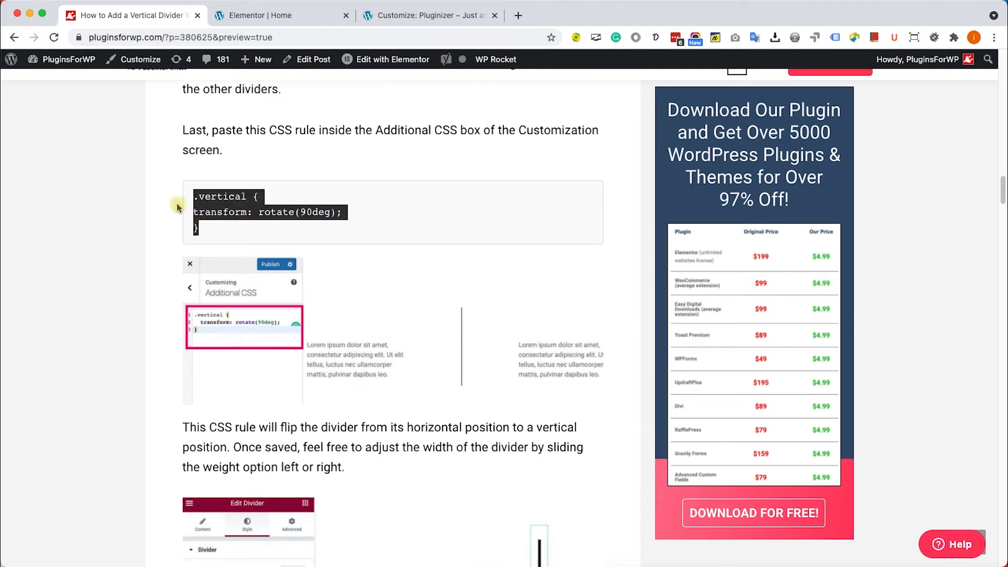
pyautogui.click(221, 204)
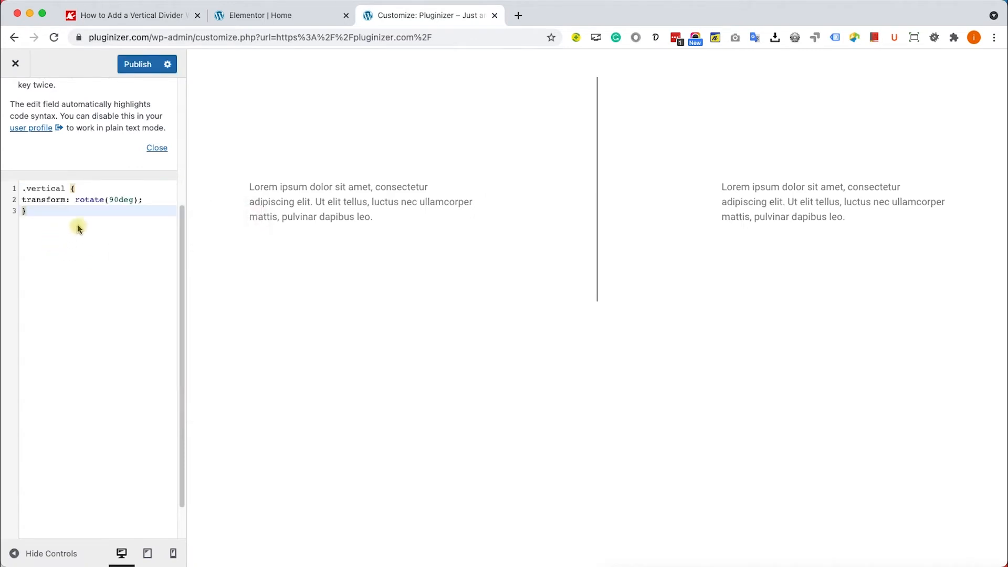
pyautogui.moveTo(664, 220)
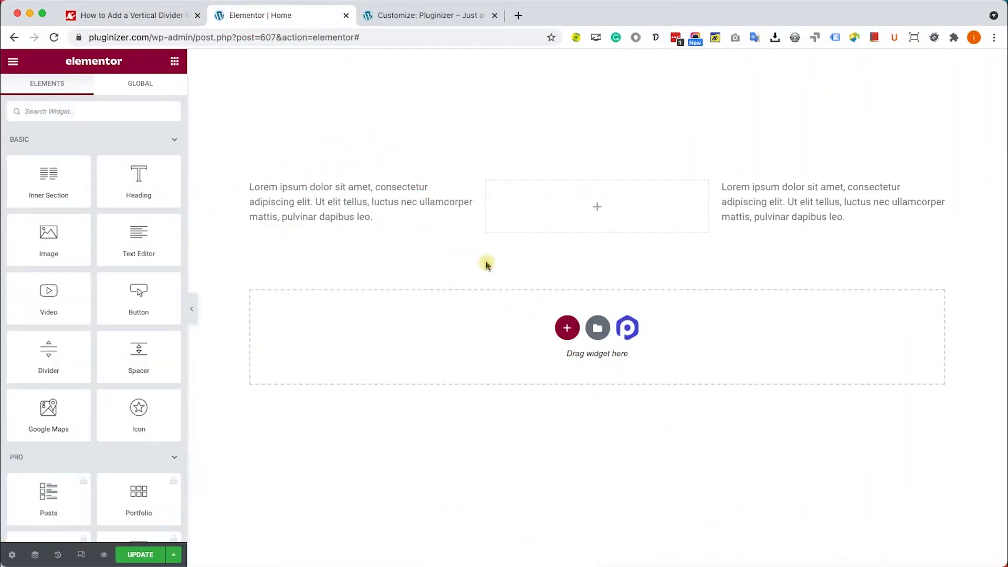
pyautogui.moveTo(138, 357)
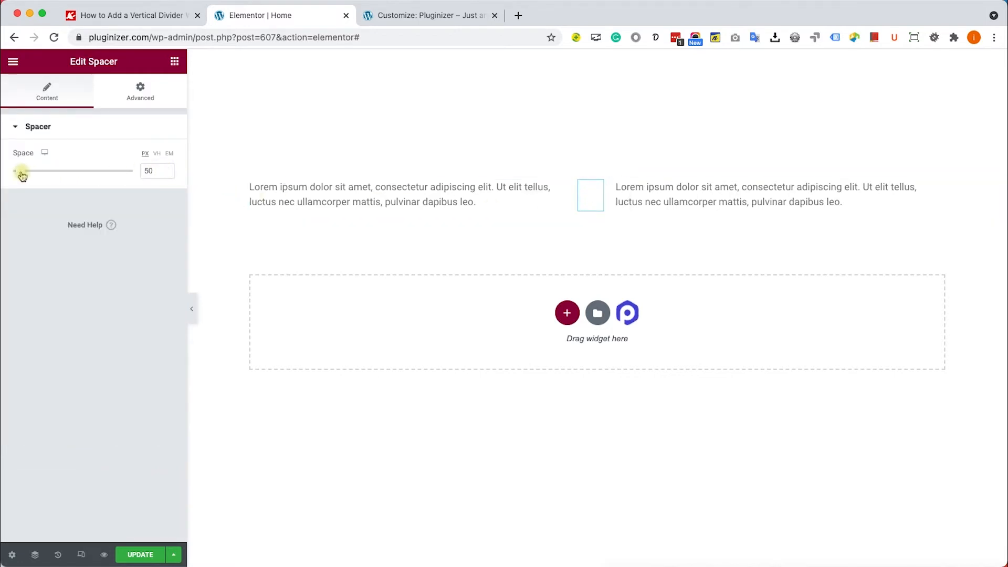
# Drag the Spacer's Space slider up to 190 px.
pyautogui.moveTo(21, 171); pyautogui.dragTo(50, 172)
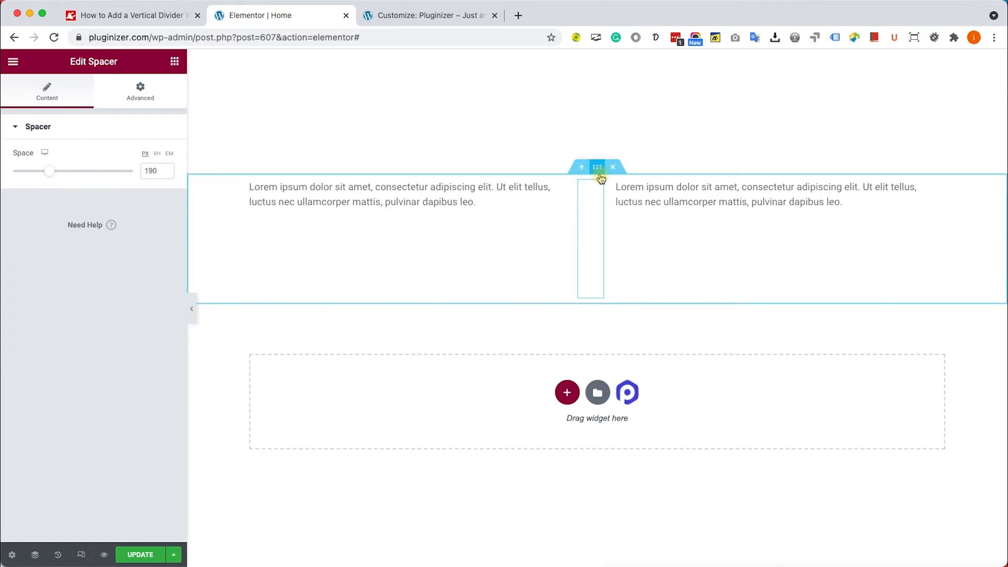
# Set the section's Layout Vertical Align to Middle, then reselect the spacer.
pyautogui.click(597, 167)
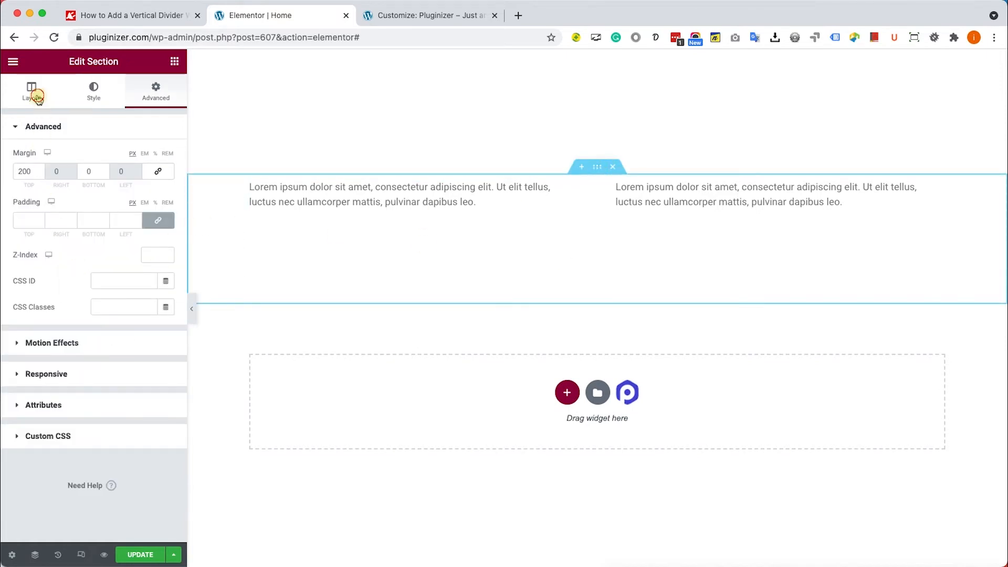
pyautogui.click(30, 92)
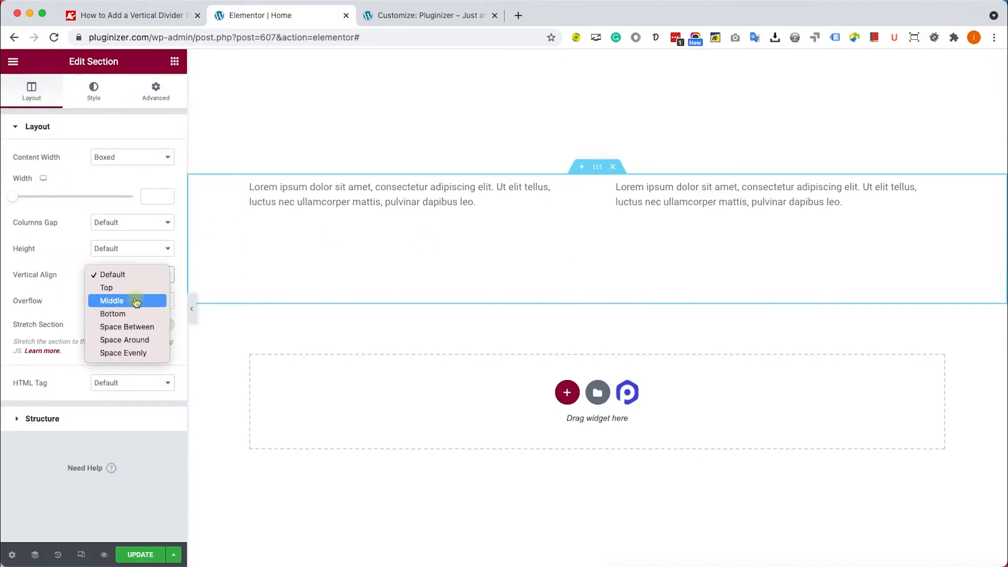
pyautogui.click(112, 301)
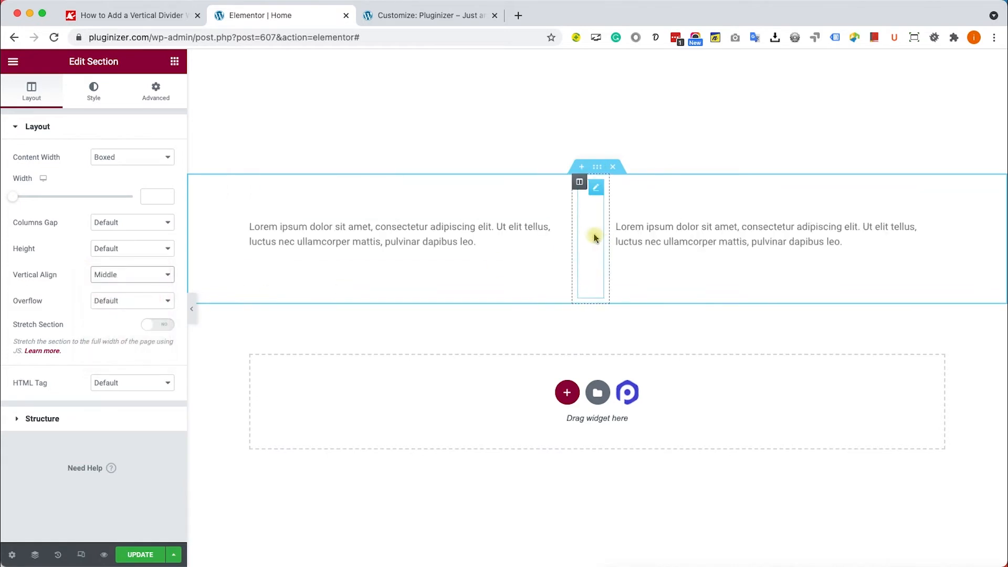
pyautogui.click(589, 237)
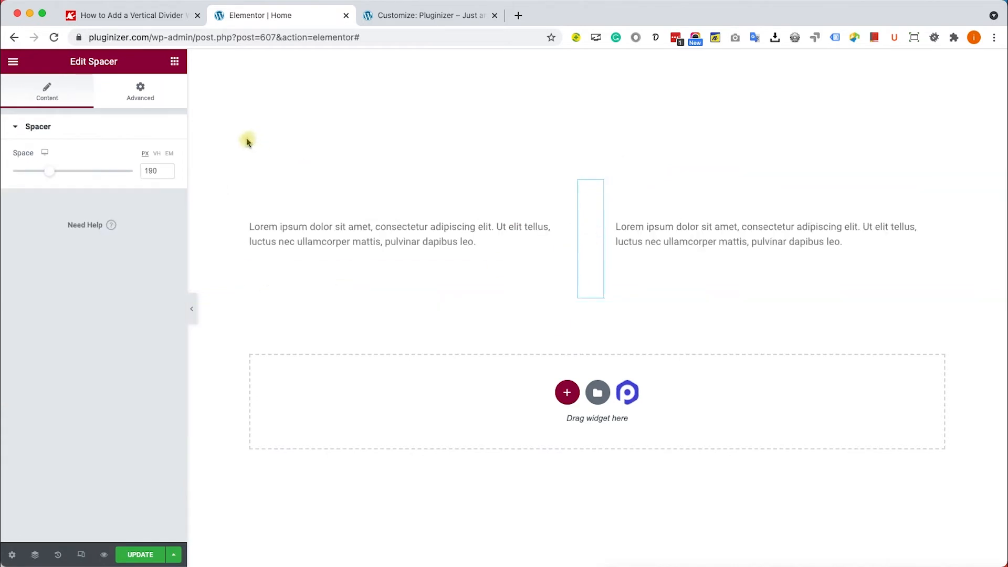
# Set the spacer's Advanced Background to Classic with a black colour.
pyautogui.click(140, 92)
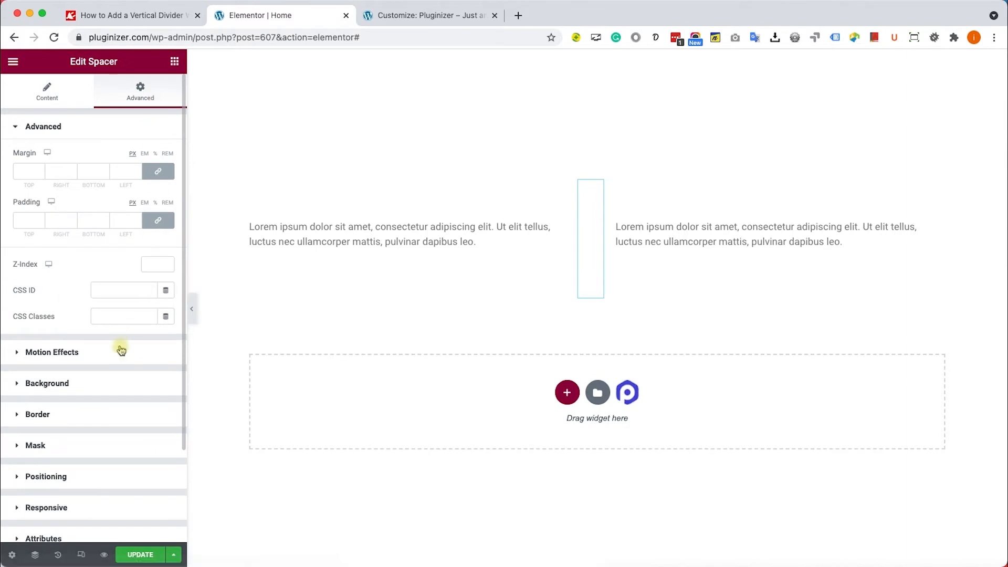
pyautogui.click(47, 383)
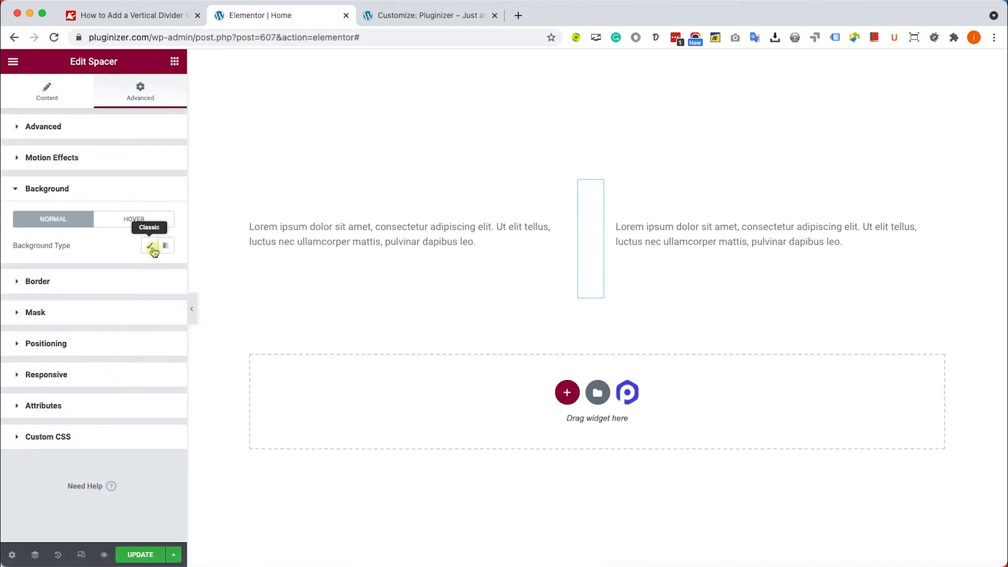
pyautogui.click(149, 245)
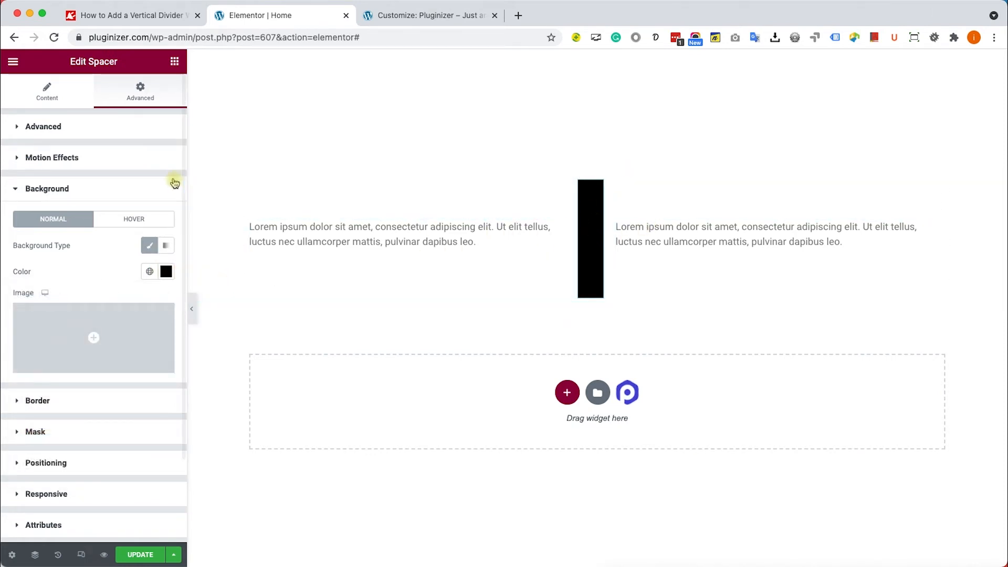
# Enter 20 in the spacer's right margin, select the left margin, and return to the editor.
pyautogui.click(43, 126)
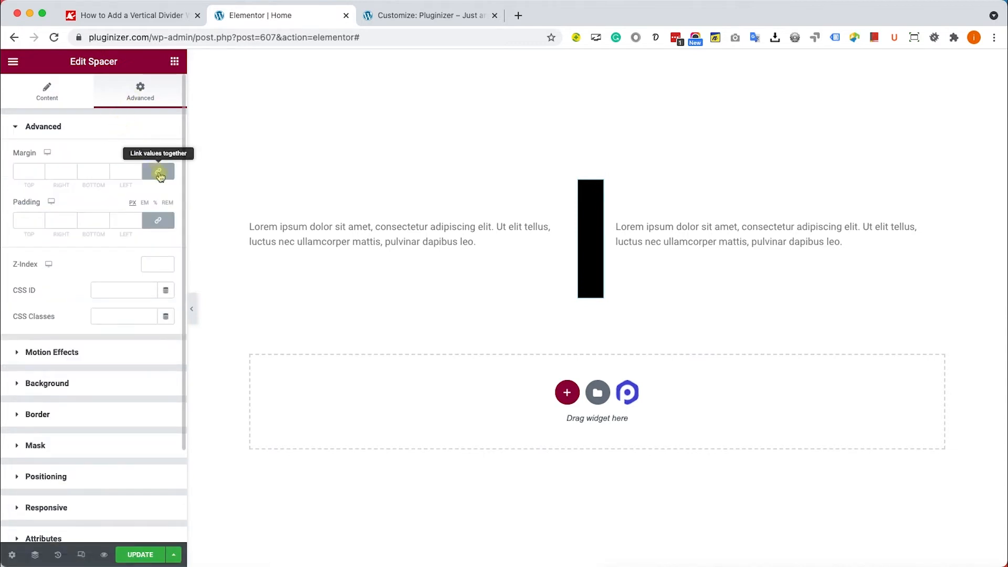
pyautogui.click(158, 171)
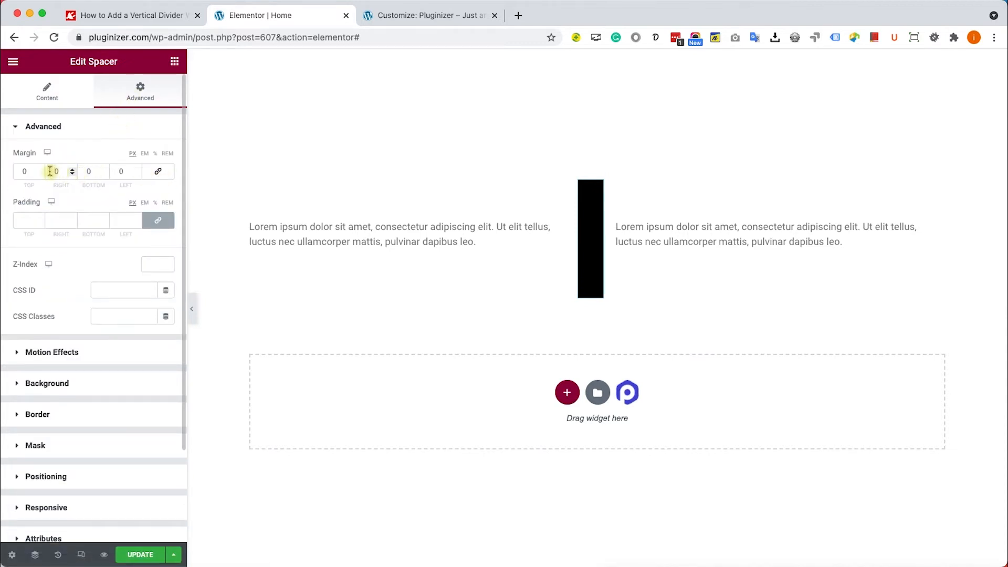
pyautogui.write('20')
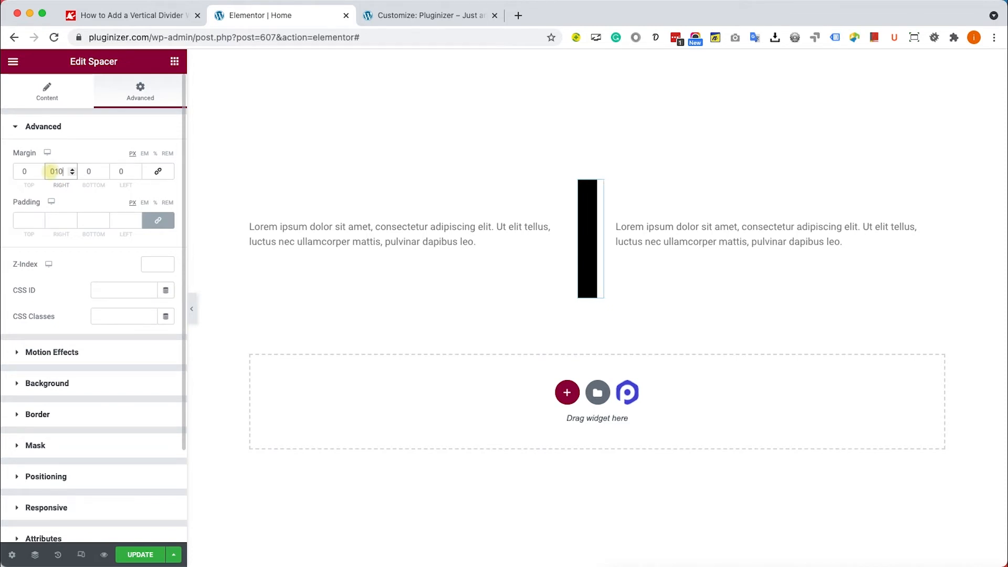
pyautogui.click(120, 171)
pyautogui.write('10')
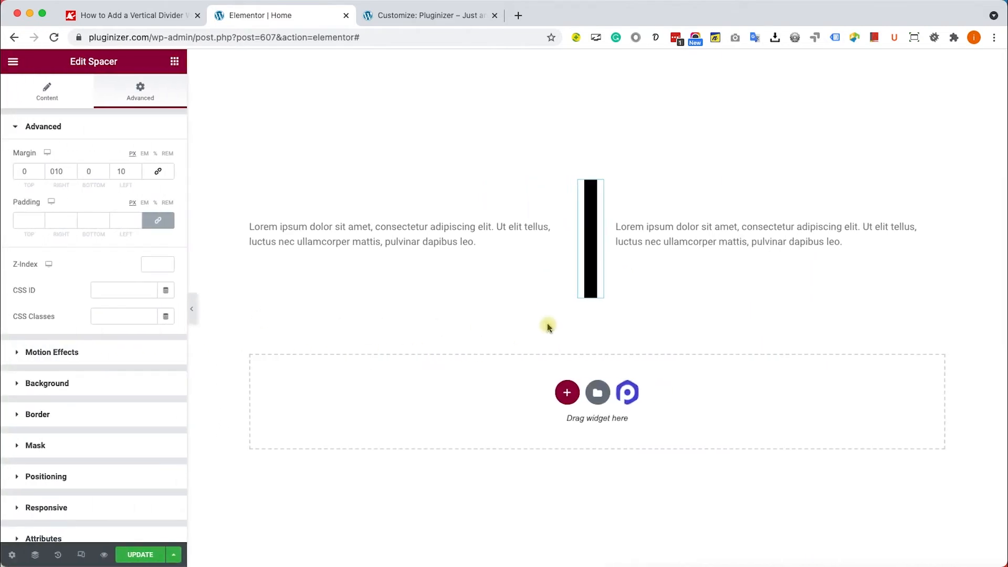
pyautogui.click(281, 14)
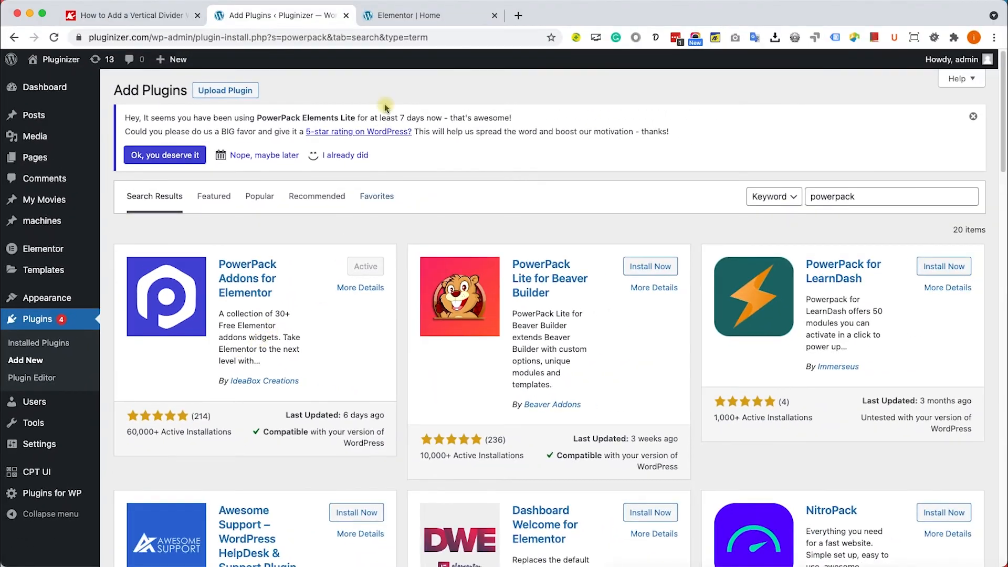
pyautogui.click(429, 15)
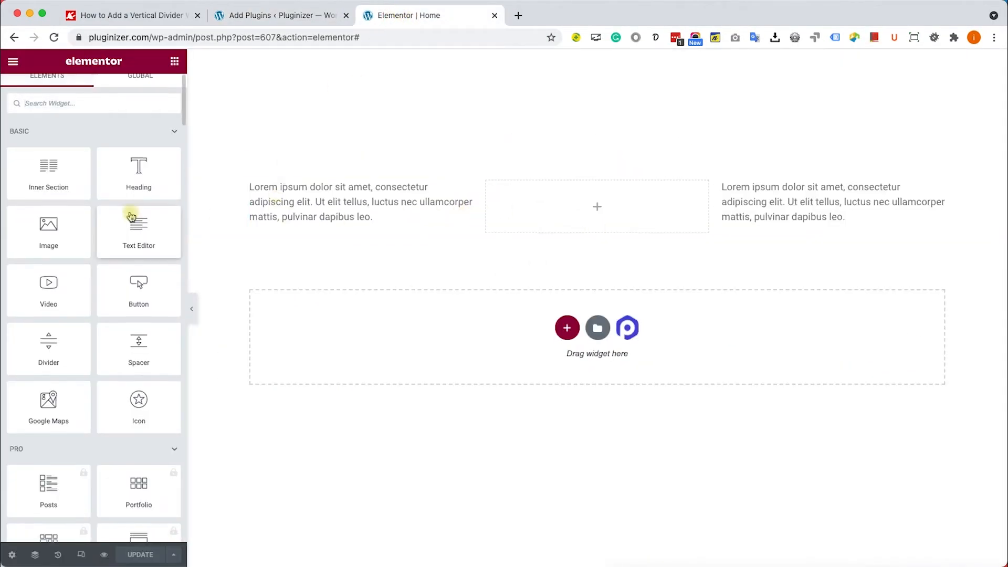
# Set the PowerPack Divider's Content Direction to Vertical.
pyautogui.scroll(-3)
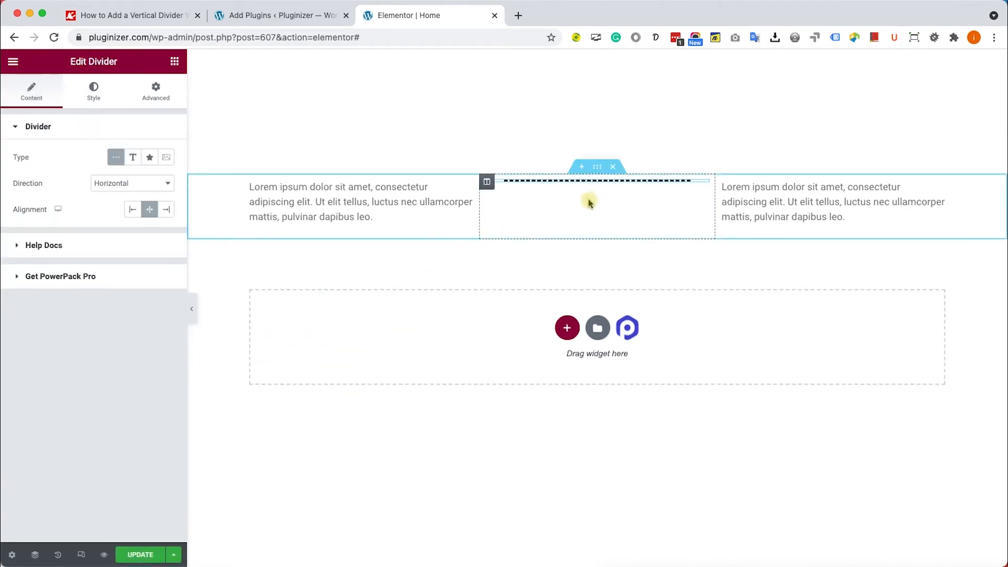
pyautogui.click(131, 183)
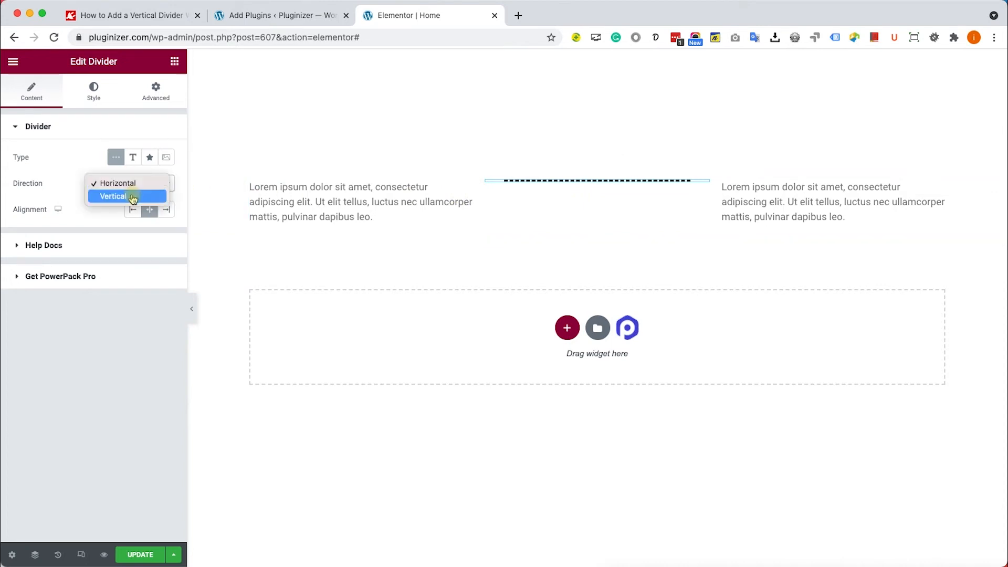
pyautogui.click(112, 196)
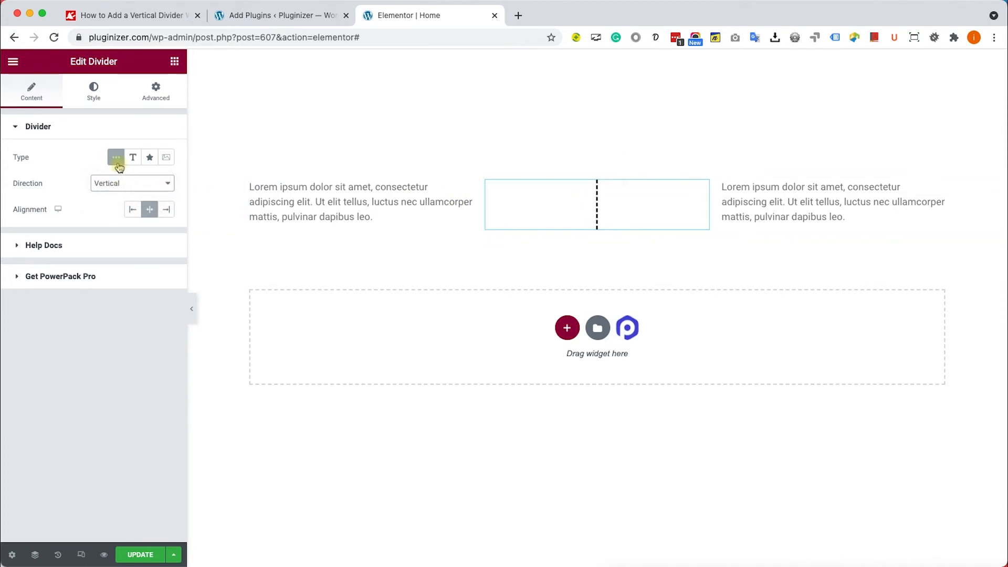
# Change the divider's Style from Dashed to Solid and open the Divider Color swatch.
pyautogui.click(93, 90)
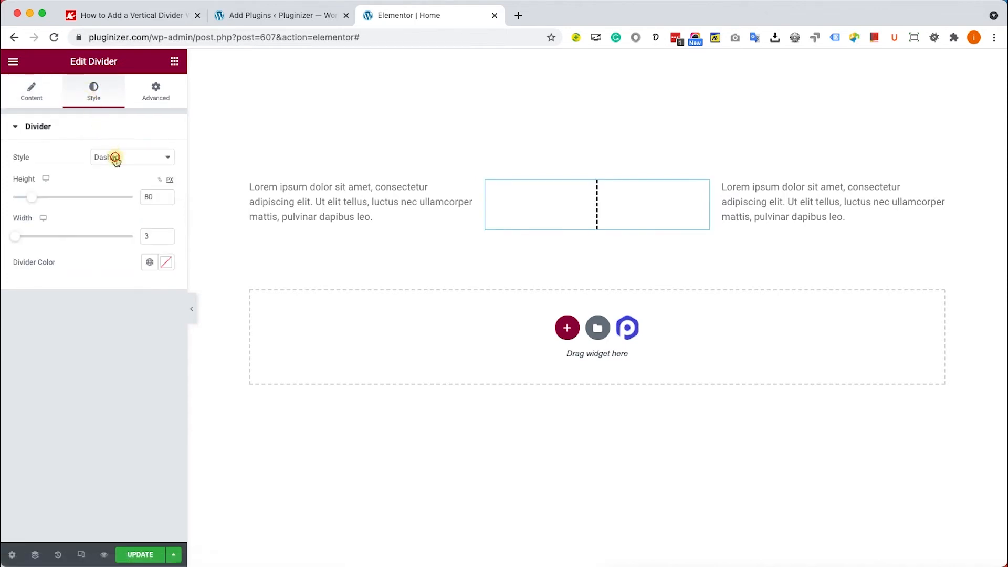
pyautogui.click(131, 157)
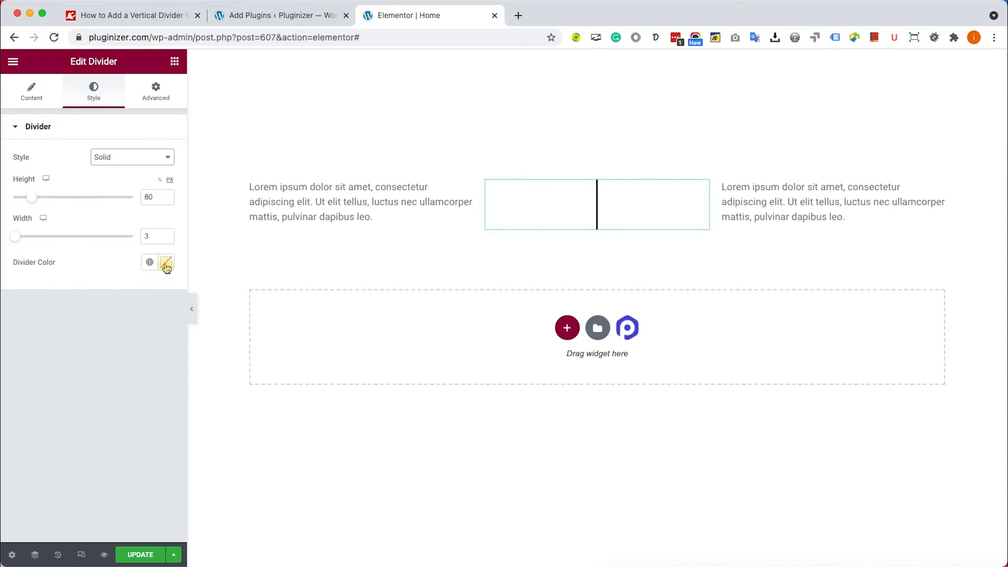
pyautogui.click(165, 263)
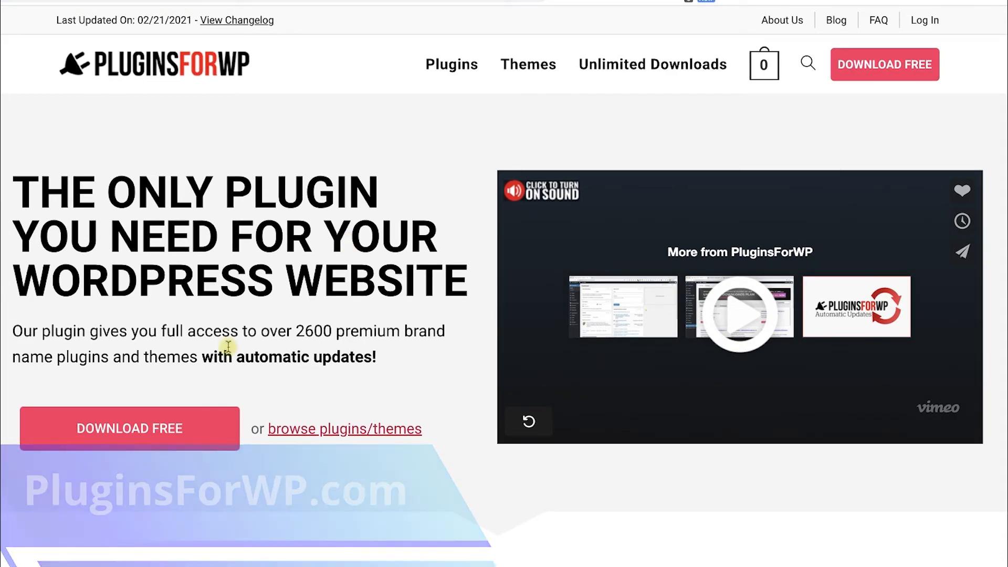
# Download the free plugin from pluginsforwp.com to reach the Thank you page.
pyautogui.click(129, 427)
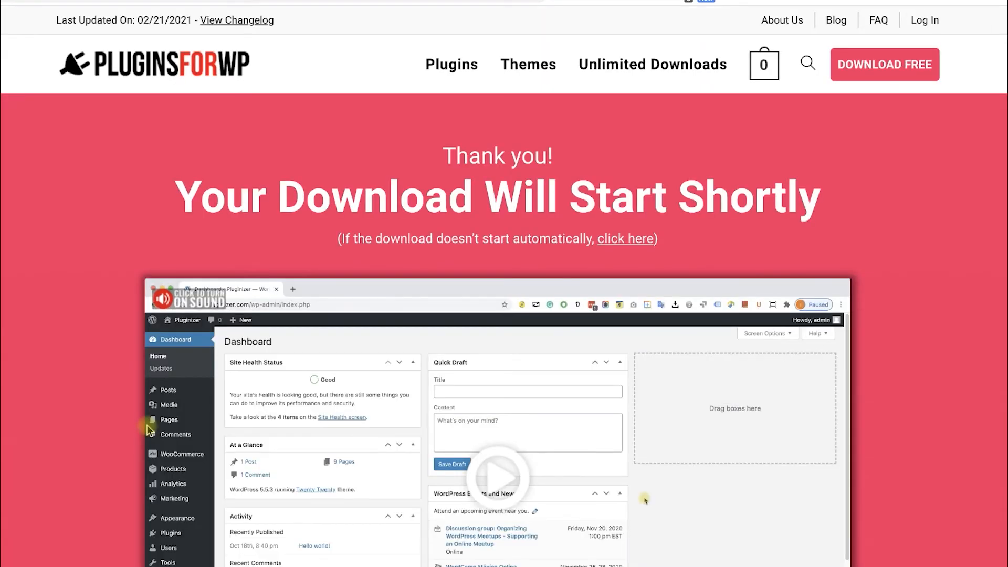
pyautogui.moveTo(636, 498)
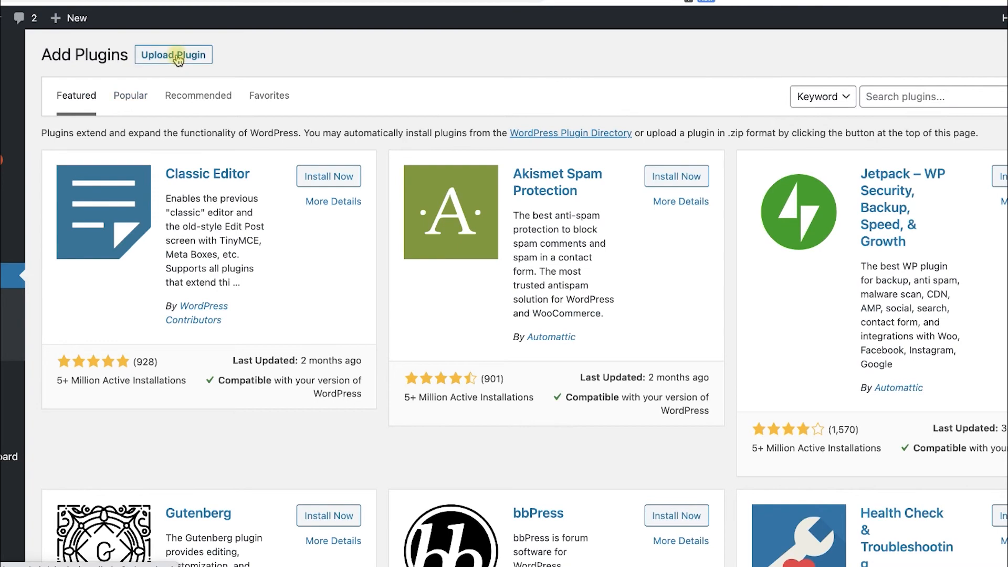
# Upload the PluginsForWP Plugin Manager zip, install it, and activate the plugin.
pyautogui.click(173, 54)
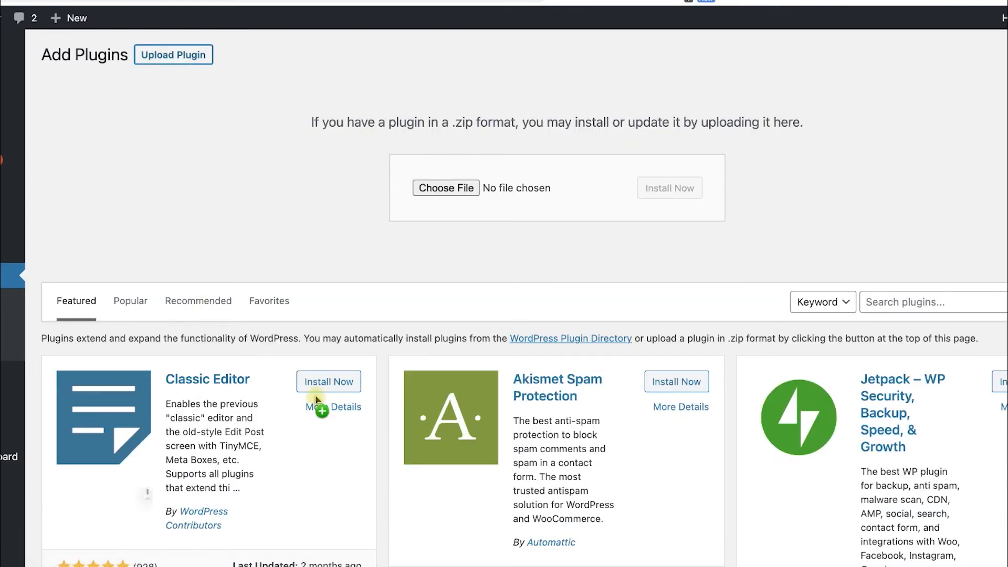
pyautogui.click(445, 188)
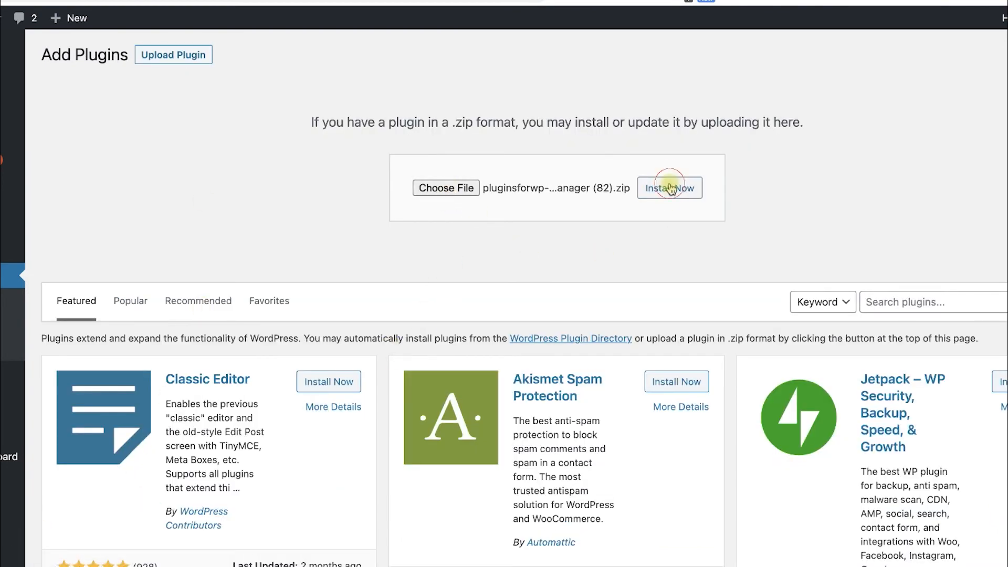
pyautogui.click(670, 188)
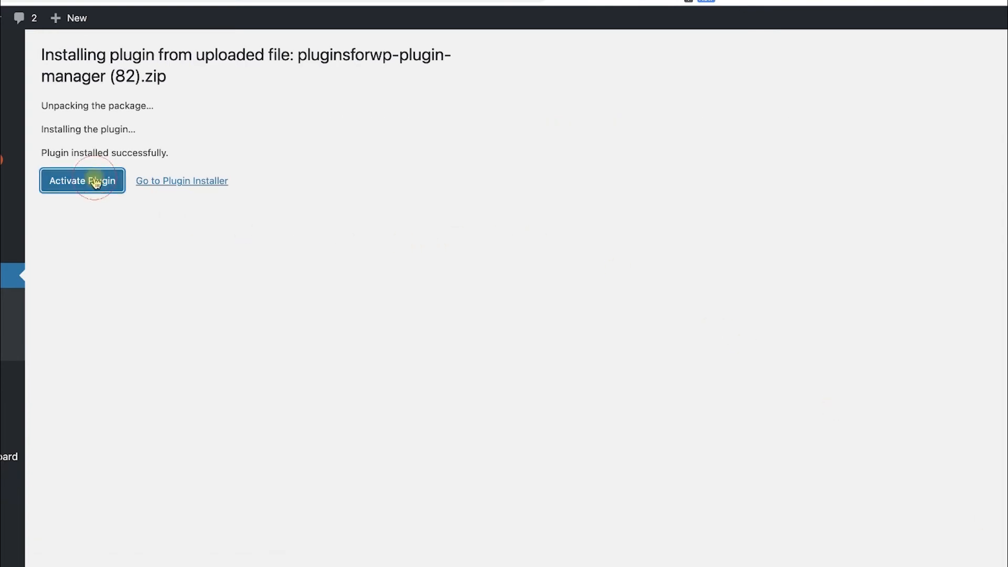
pyautogui.click(82, 180)
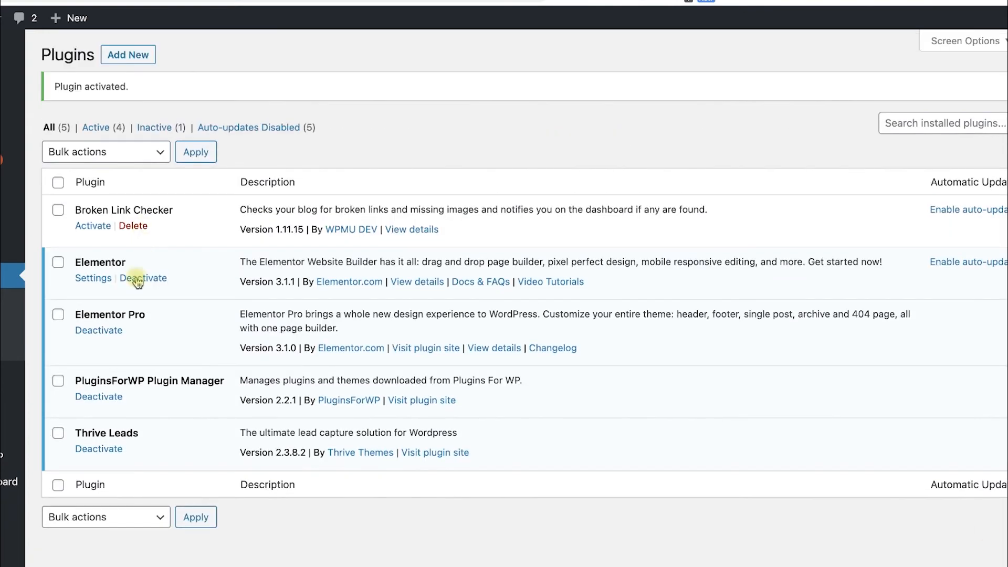
pyautogui.moveTo(137, 281)
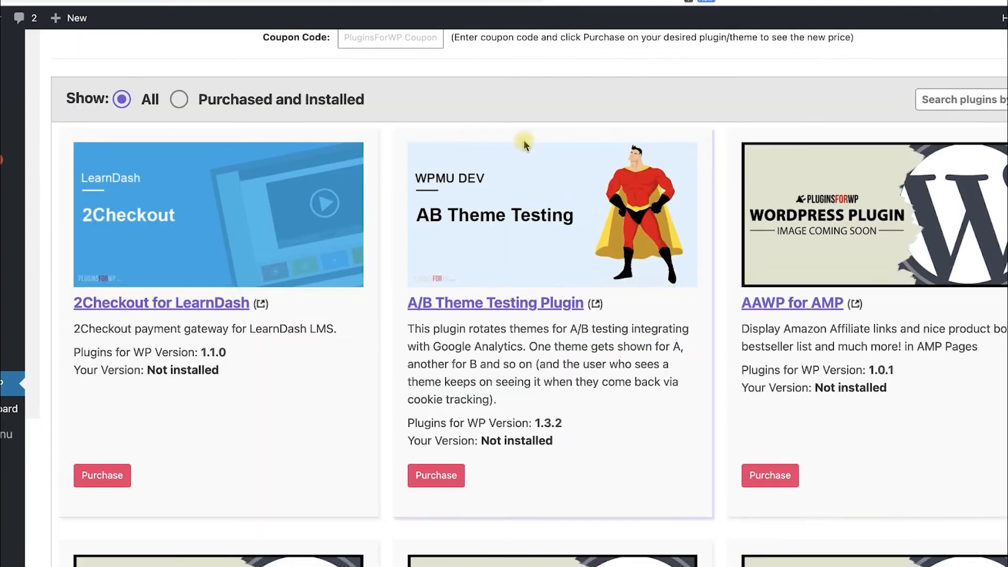
# Search the plugin catalogue for 'woocommerce' and scroll through the matching results.
pyautogui.write('woocommerce')
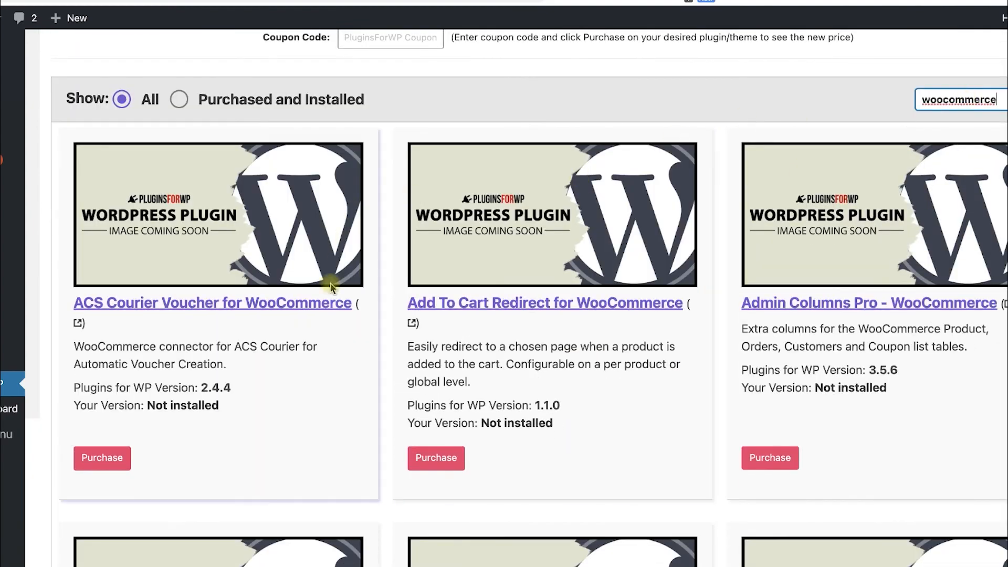
pyautogui.scroll(-3)
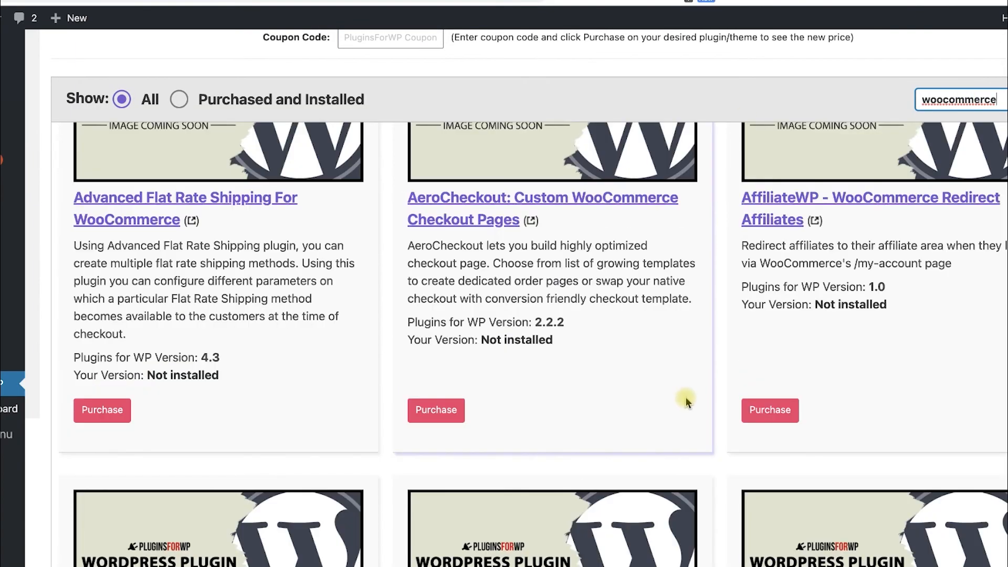
pyautogui.scroll(-3)
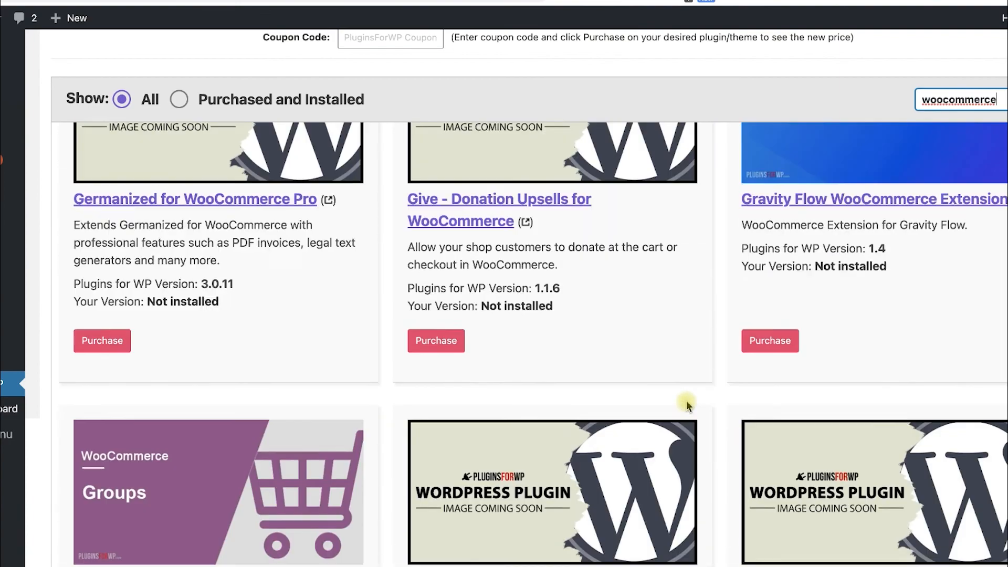
pyautogui.scroll(-3)
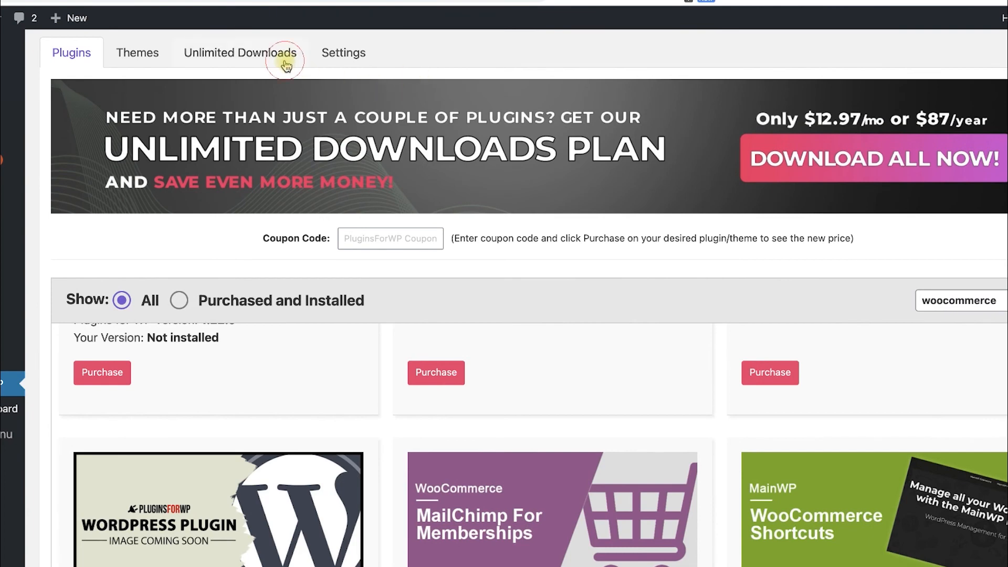
# Review the Unlimited Downloads plans ($12.97/month, $87/year), then return to the vertical divider post.
pyautogui.click(241, 53)
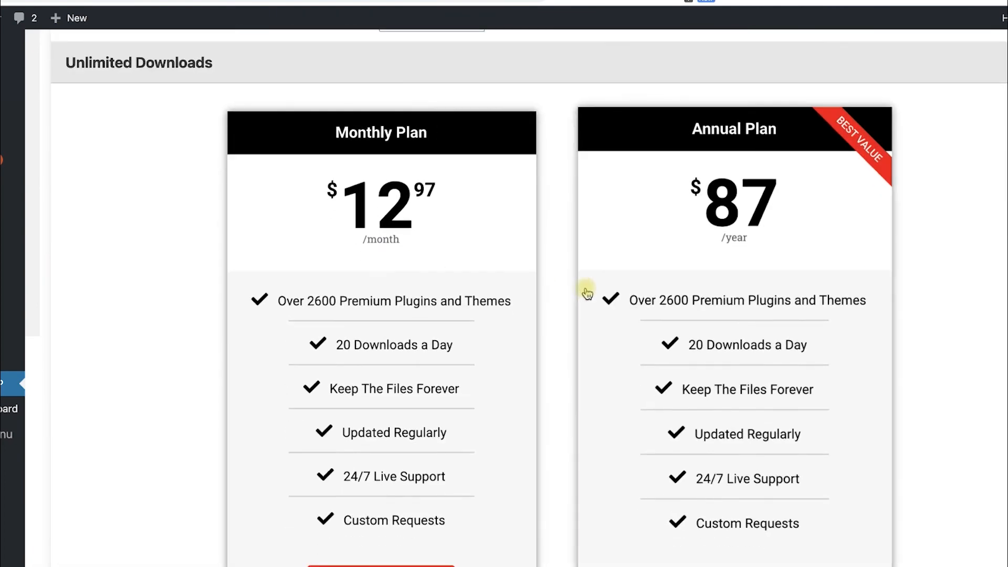
pyautogui.scroll(-3)
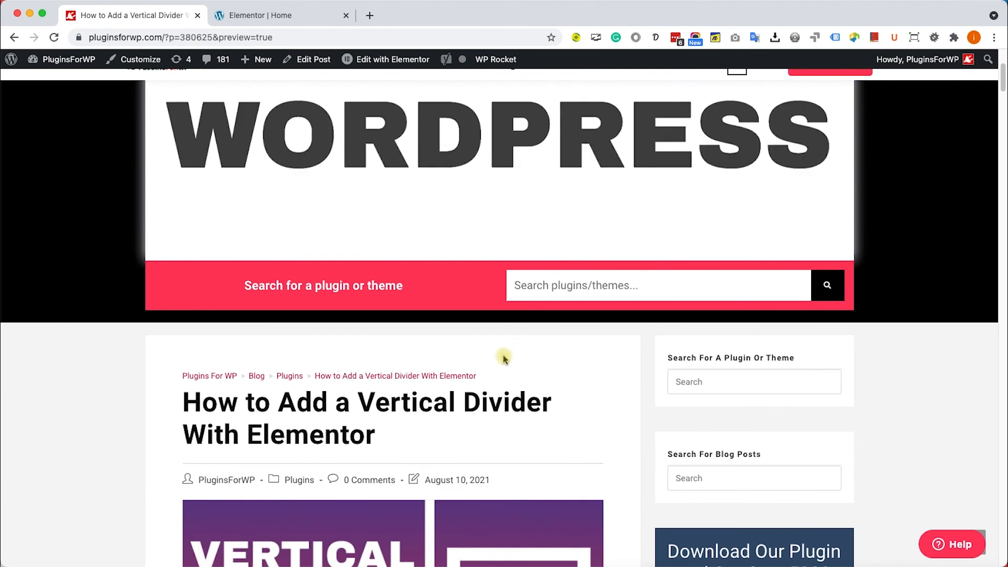
pyautogui.doubleClick(341, 435)
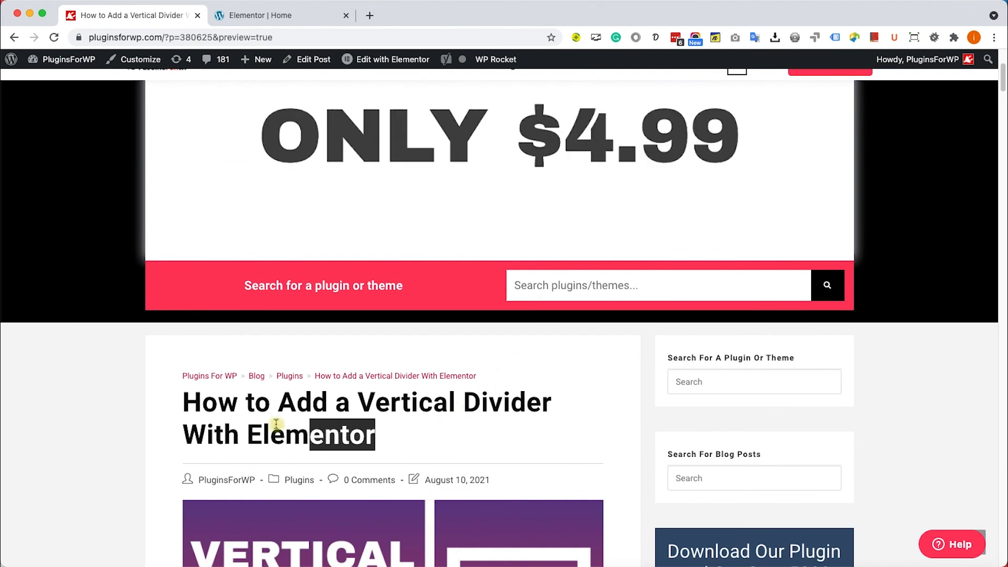